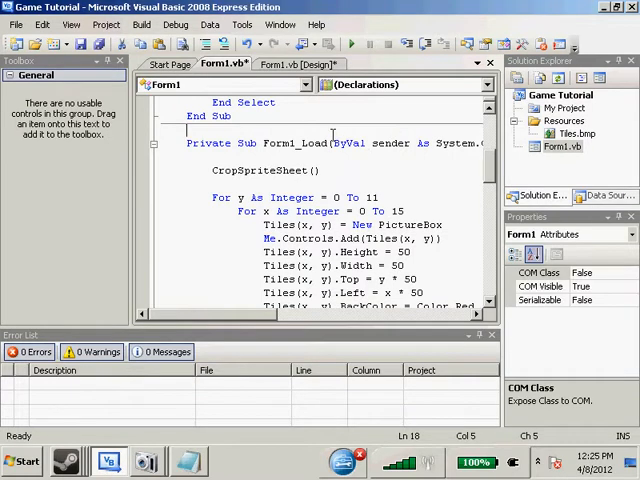
# Add a PictureBox to Form1 with Size 64, 32 and name it picNPC.
pyautogui.click(290, 64)
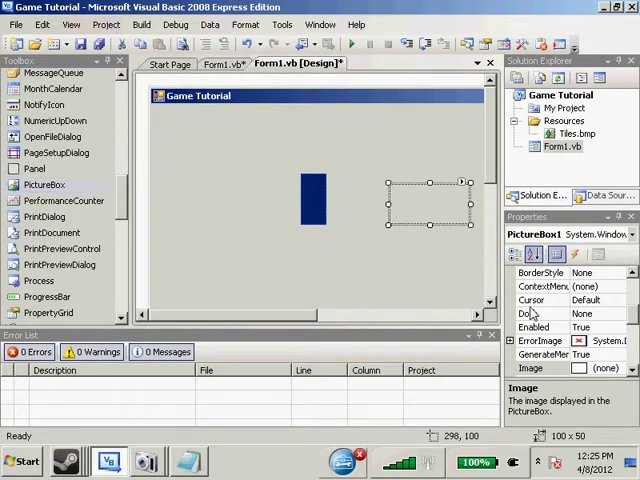
pyautogui.scroll(-3)
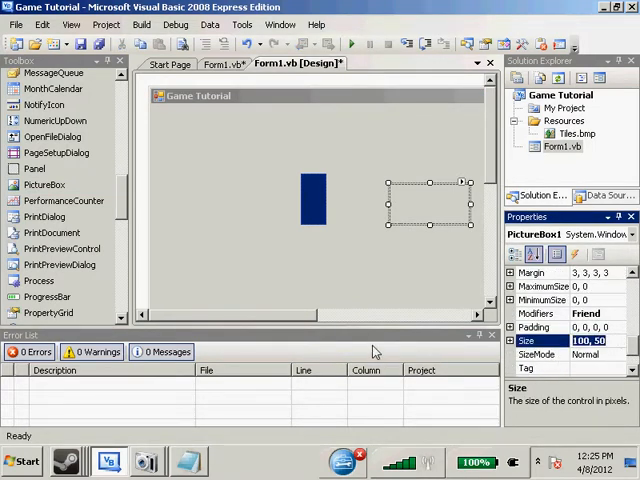
pyautogui.write('64, 32')
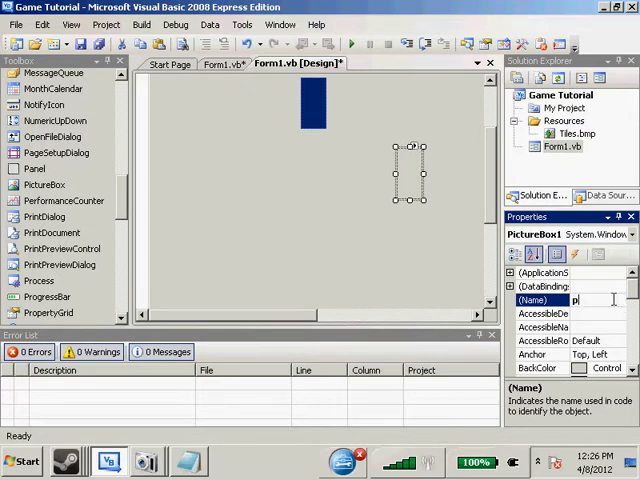
pyautogui.write('picNPC')
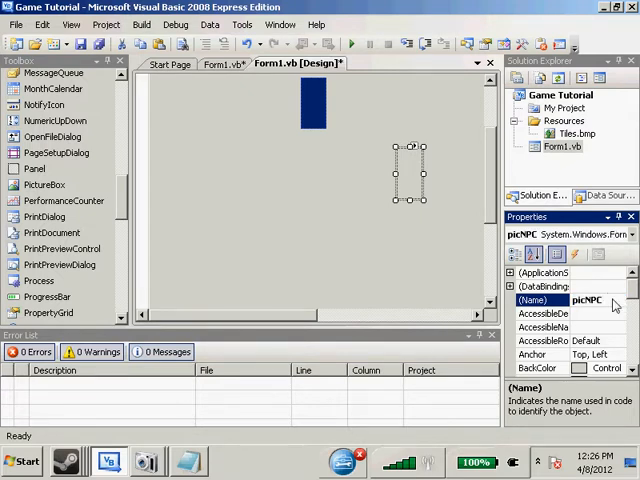
pyautogui.scroll(-3)
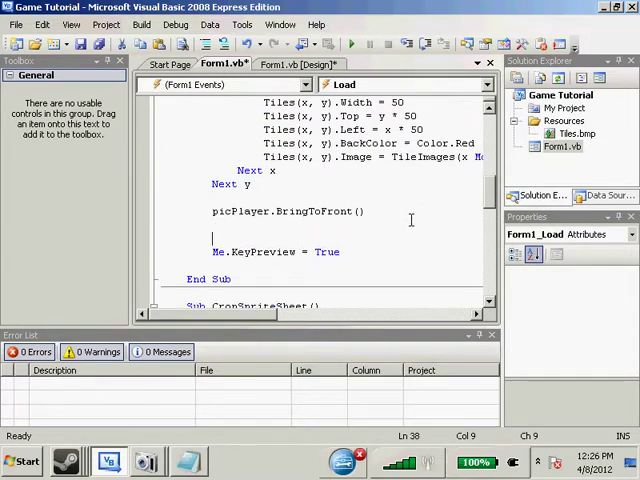
# Add picNPC.BringToFront() in Form1_Load beneath the picPlayer line.
pyautogui.write('picNPC.')
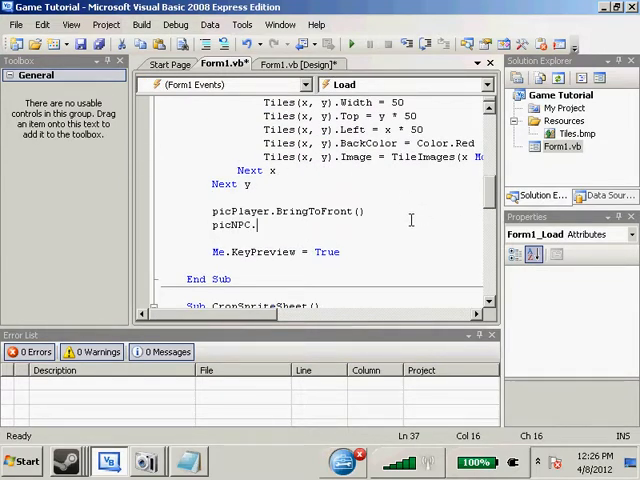
pyautogui.write('BringToFront()')
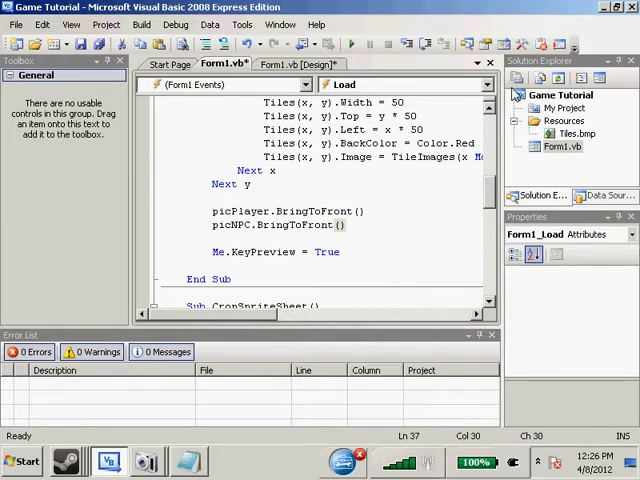
pyautogui.scroll(-3)
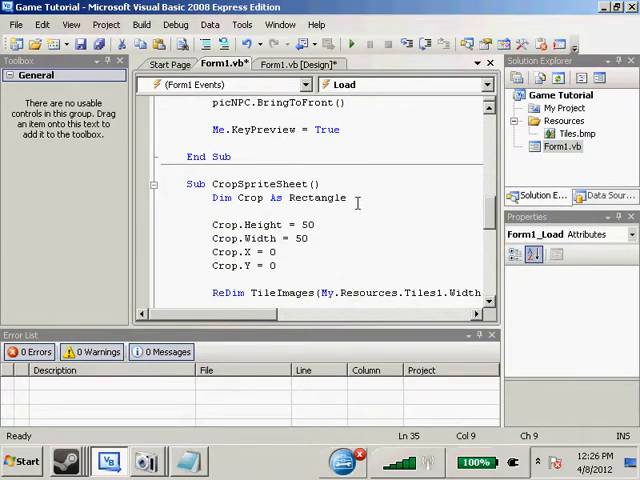
pyautogui.scroll(-3)
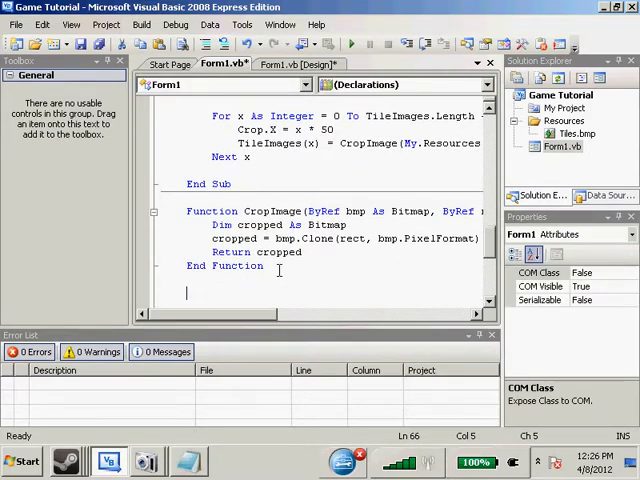
# Declare Function TestCollision(ByVal Pic1 As PictureBox, ByVal Pic2 As PictureBox) As Boolean.
pyautogui.write('Function')
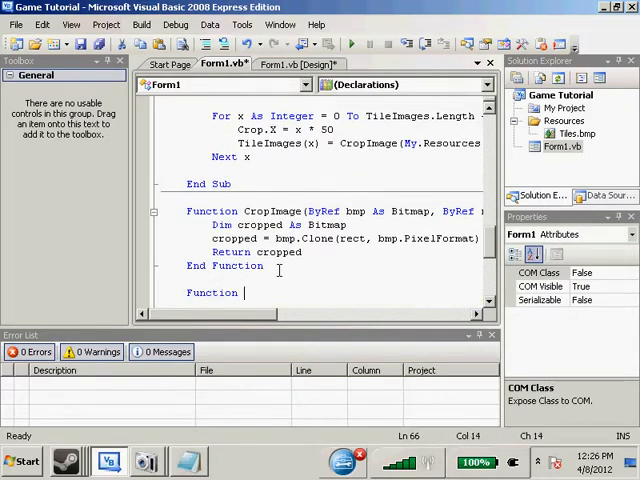
pyautogui.write('TestCo')
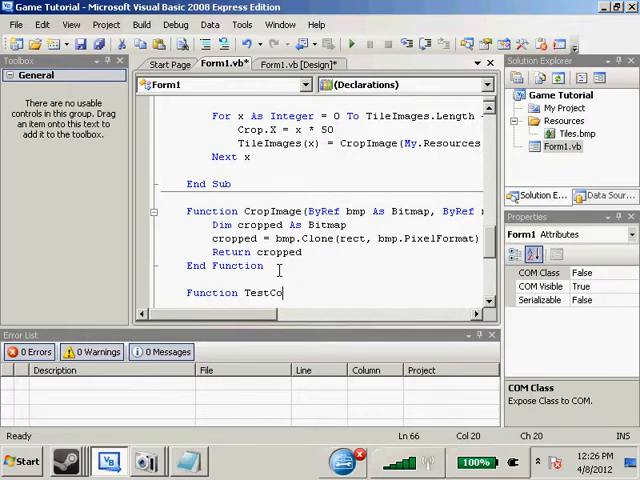
pyautogui.write('llision(B')
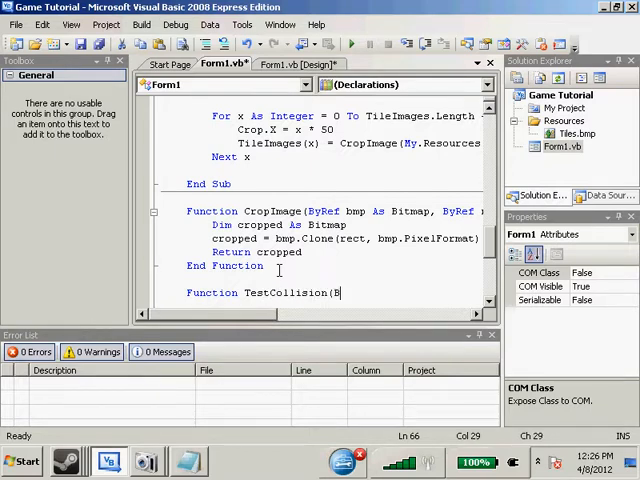
pyautogui.write('yVal Pic1 As PictureBo')
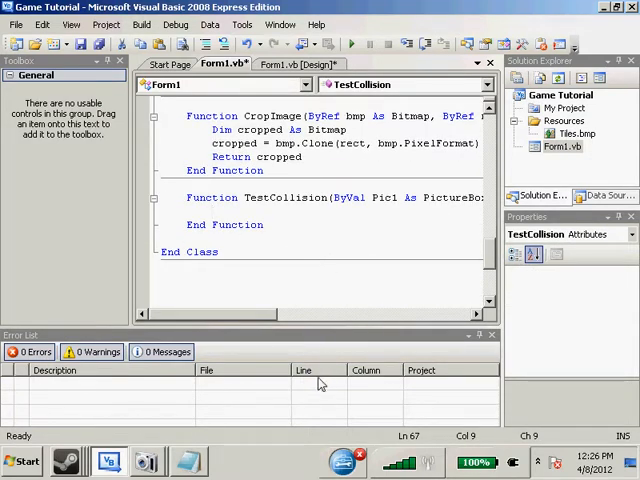
pyautogui.moveTo(380, 304)
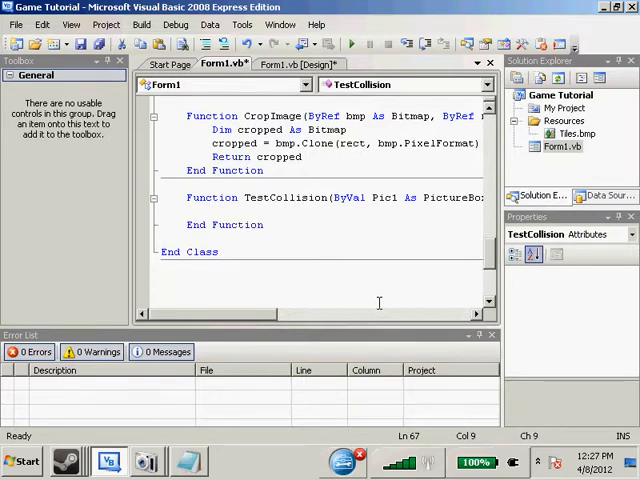
# Begin the If comparing Pic1.Top < Pic2.Bottom in TestCollision.
pyautogui.write('If')
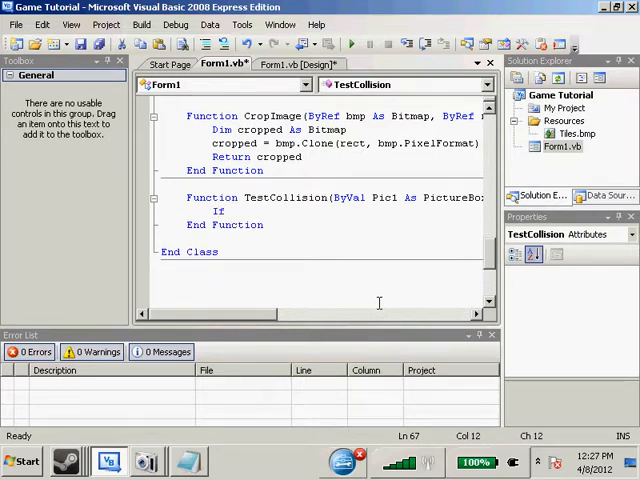
pyautogui.write('pic')
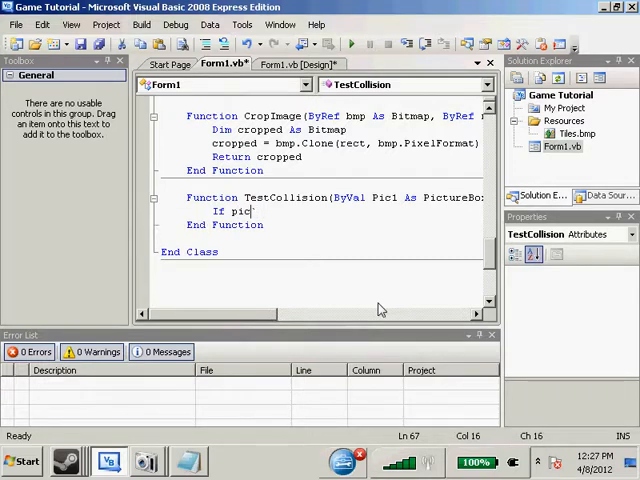
pyautogui.write('.')
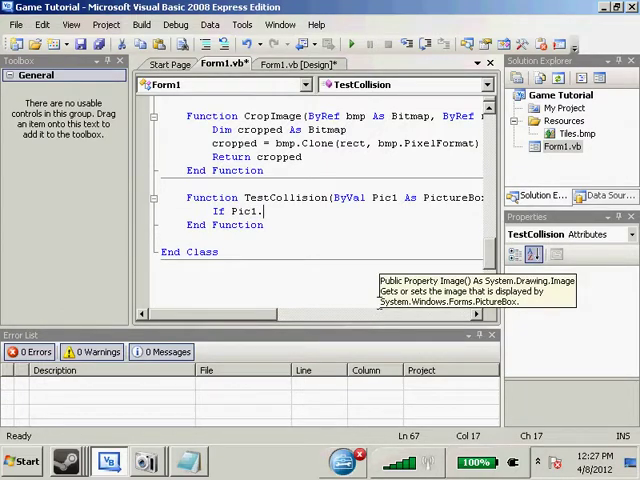
pyautogui.write('Top')
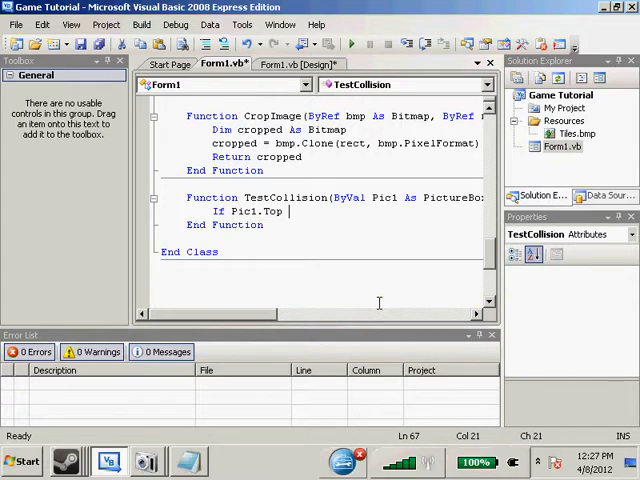
pyautogui.write('< Pic2.')
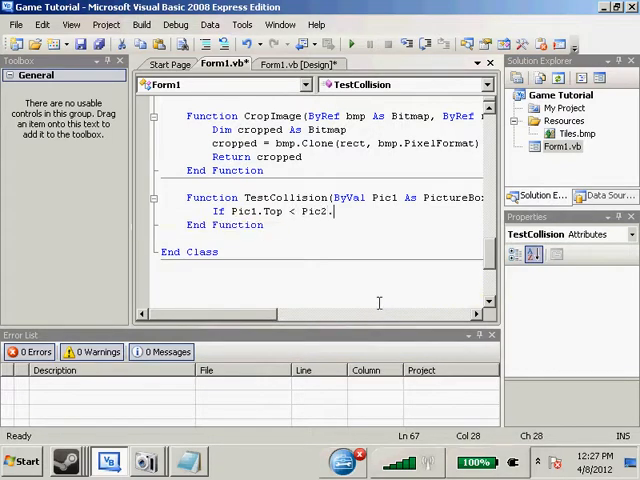
pyautogui.write('Bott')
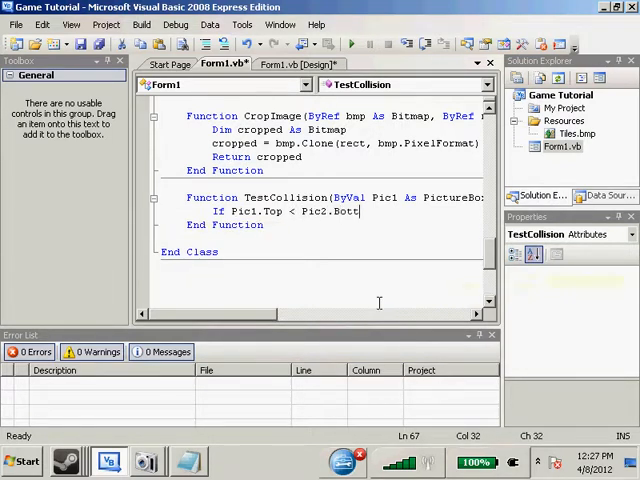
pyautogui.write('om and pi')
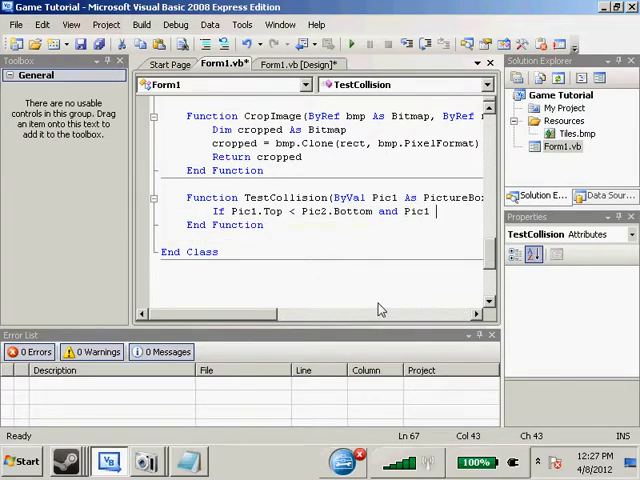
# Complete the edge checks comparing Pic1.Left and Bottom against Pic2.Right and Top.
pyautogui.write('Left < i')
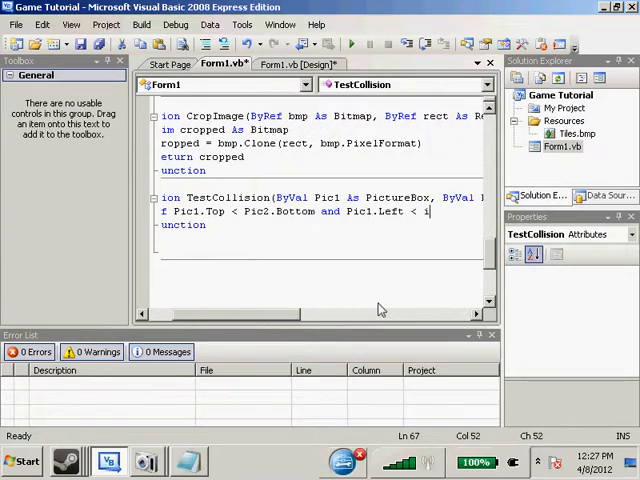
pyautogui.write('p')
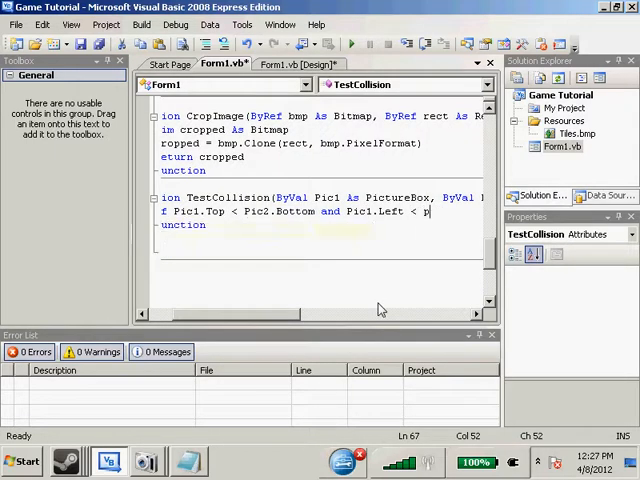
pyautogui.write('Pic2.right and Pic1.Bottom >')
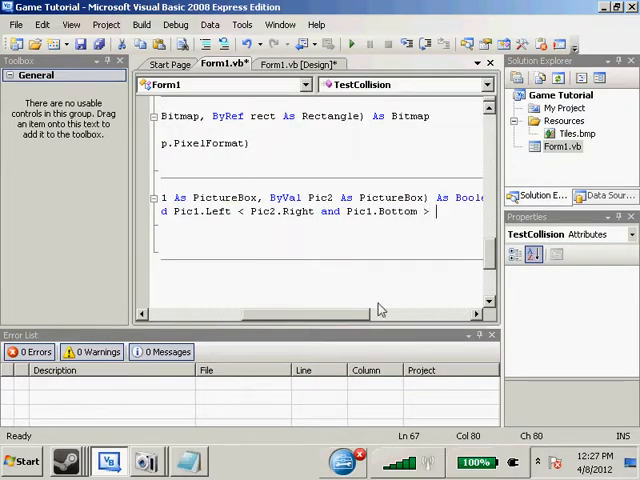
pyautogui.write('Pic2.Ima')
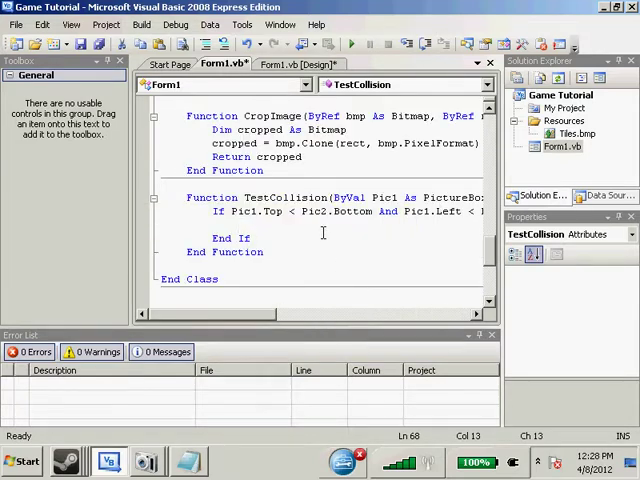
# Return True inside the If block and Return False before End Function.
pyautogui.write('Return True')
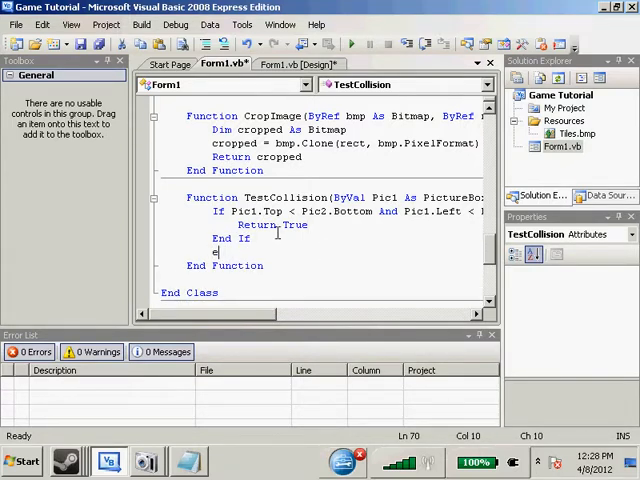
pyautogui.press('Backspace')
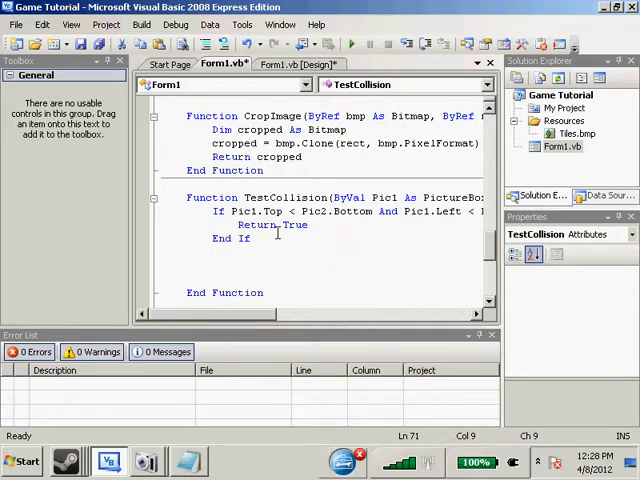
pyautogui.write('retu')
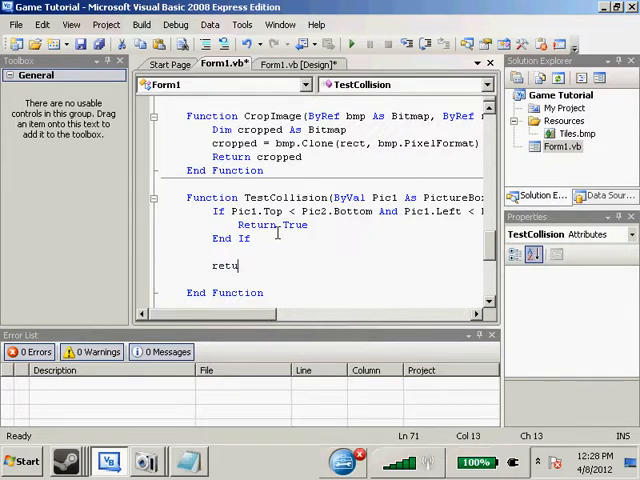
pyautogui.write('rn false')
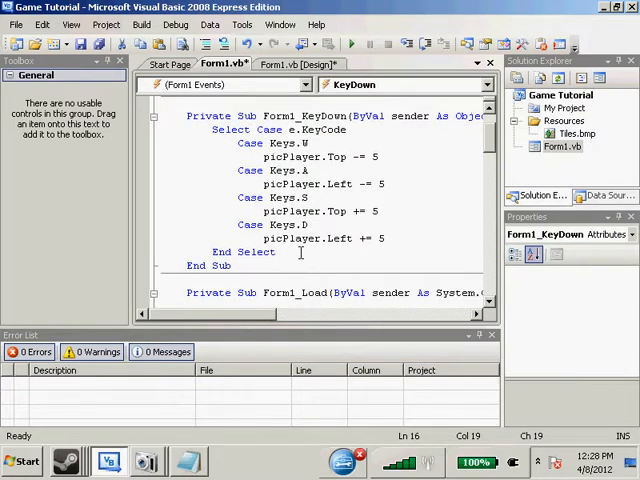
# Add If TestCollision(picPlayer, picNPC) = True Then below End Select, removing the half-typed MessageBox line.
pyautogui.write('If (')
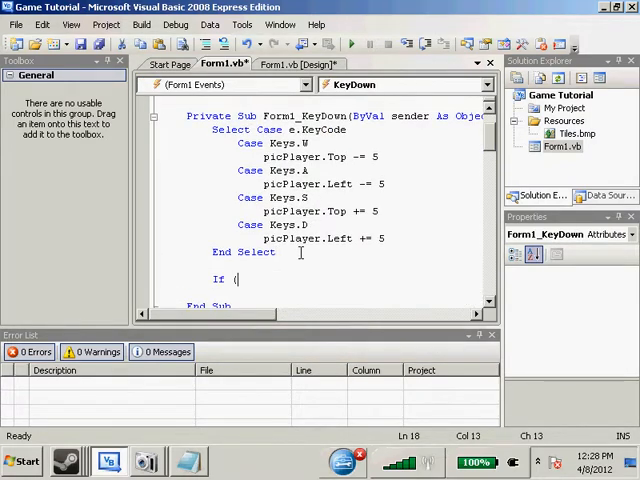
pyautogui.write('TestCollision')
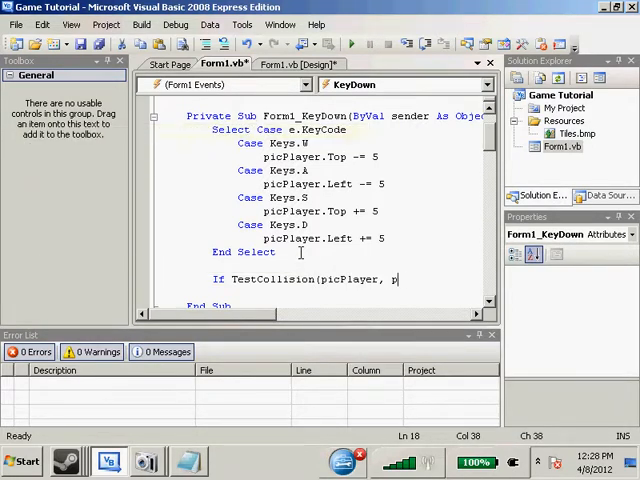
pyautogui.write('icNPC) = True')
pyautogui.write('MessageBox')
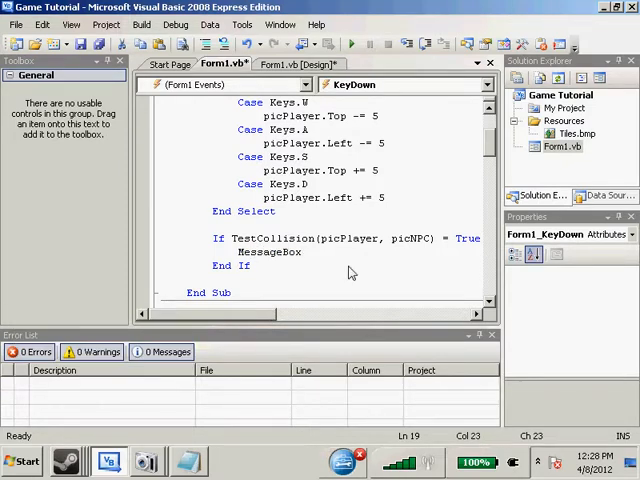
pyautogui.press('BackSpace')
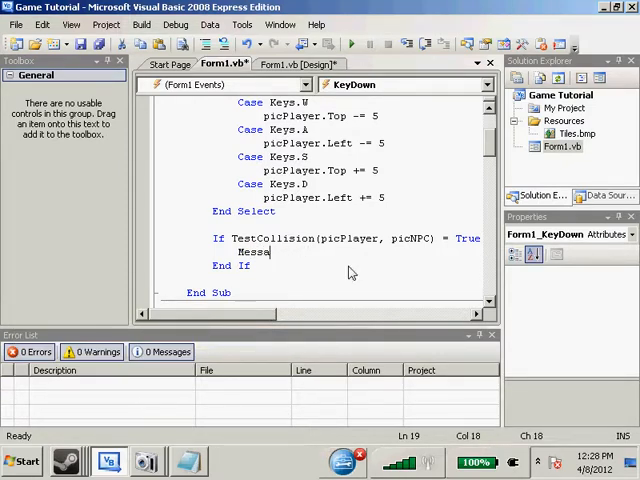
pyautogui.press('BackSpace')
pyautogui.write('Dim p')
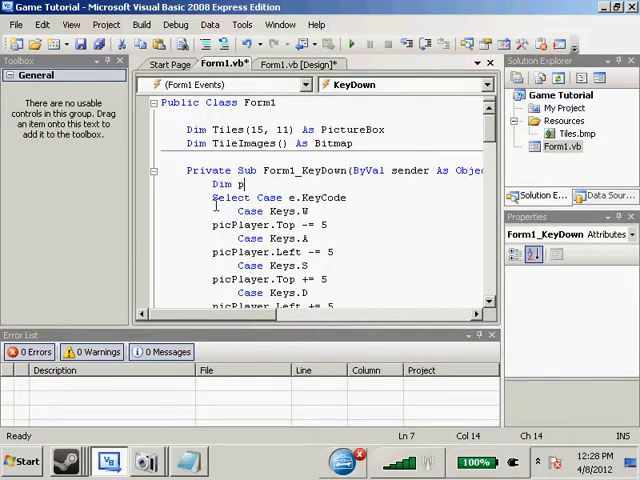
# Declare Dim prevx As Integer = picPlayer.Left and prevy = picPlayer.Top in Form1_KeyDown.
pyautogui.write('revx as')
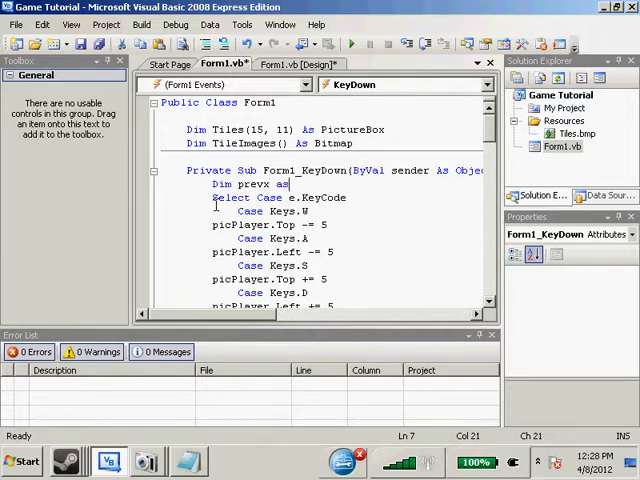
pyautogui.write('Integer =')
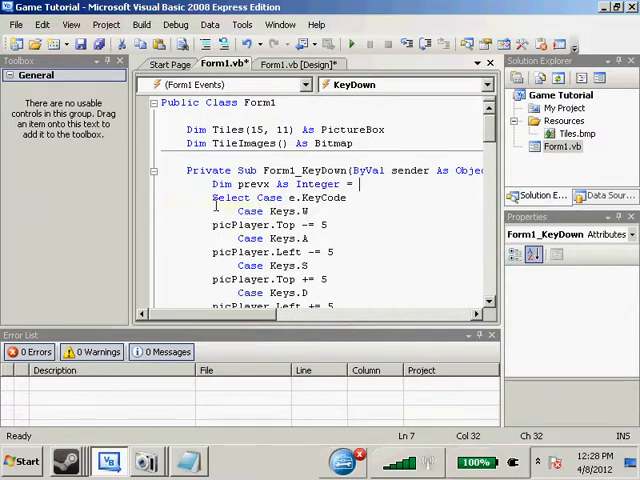
pyautogui.write('picPlayer.Left')
pyautogui.write('Dim prevy As Integer = pic')
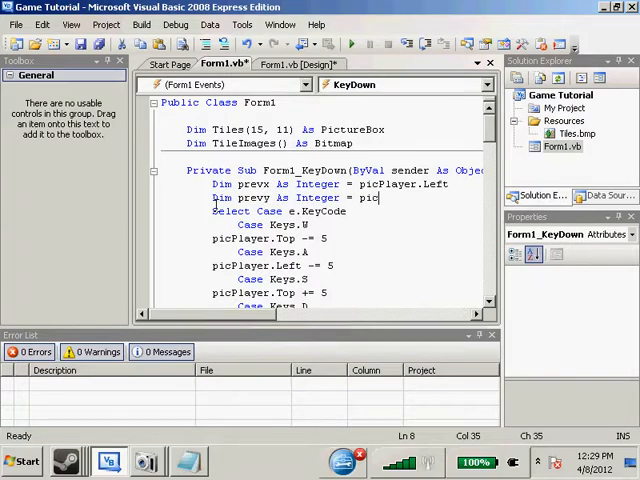
pyautogui.write('NPC) = True')
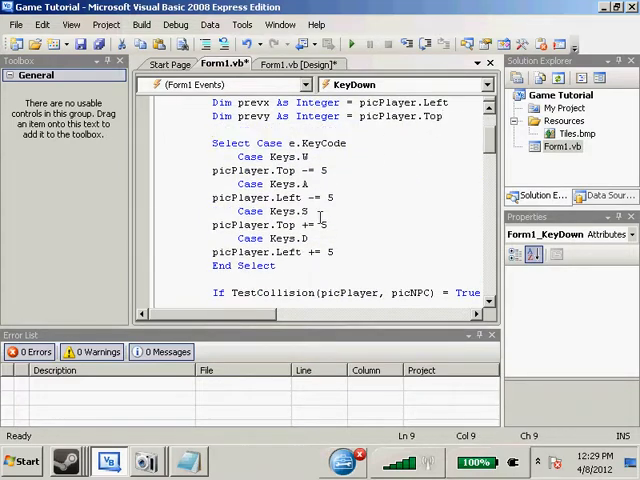
# Reset picPlayer.Top to prevy and picPlayer.Left to prevx inside the collision If block.
pyautogui.scroll(-3)
pyautogui.write('p')
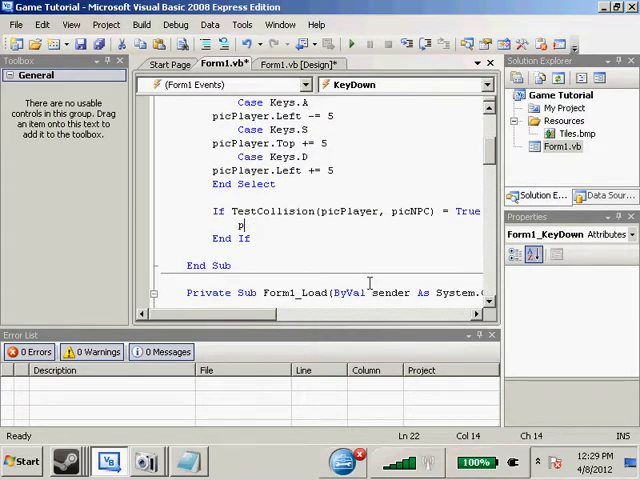
pyautogui.write('ic')
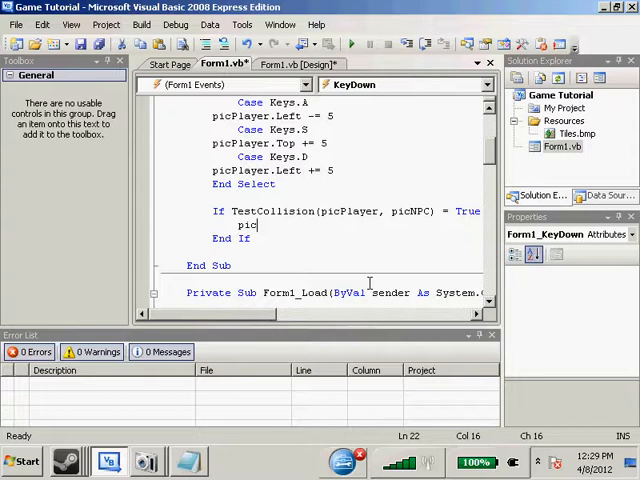
pyautogui.write('Player.Top')
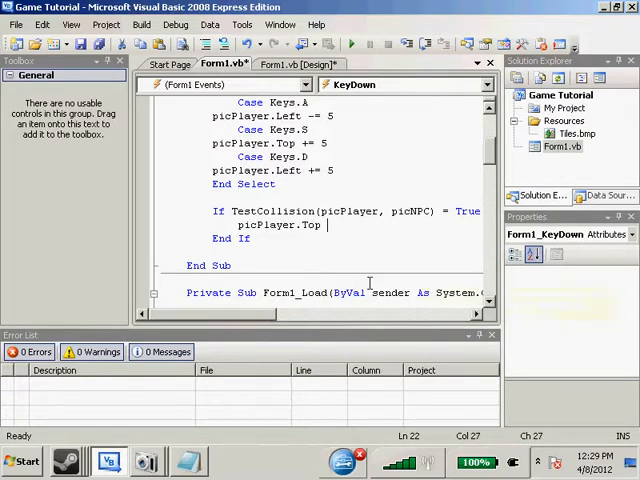
pyautogui.write('= prevy')
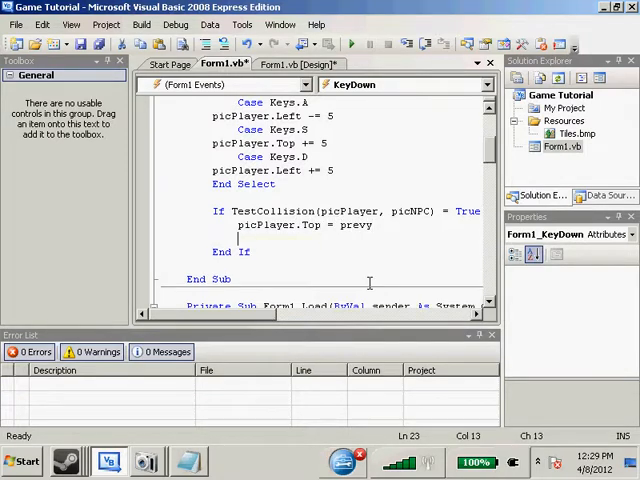
pyautogui.write('picPlayer.')
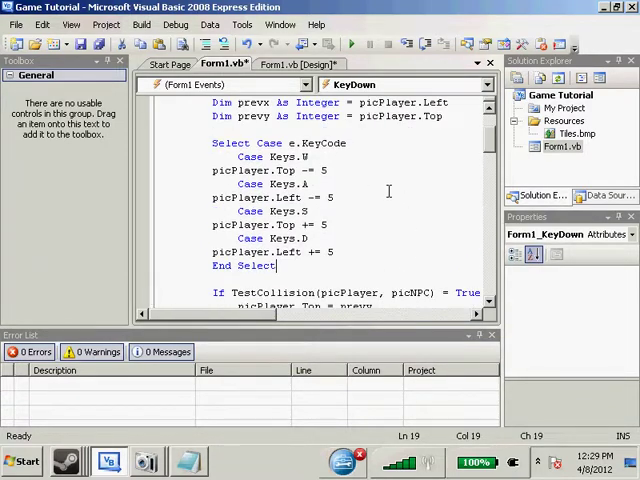
pyautogui.scroll(-3)
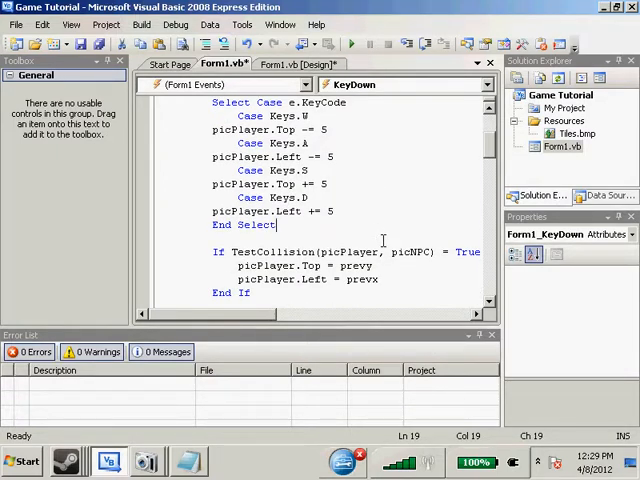
pyautogui.scroll(3)
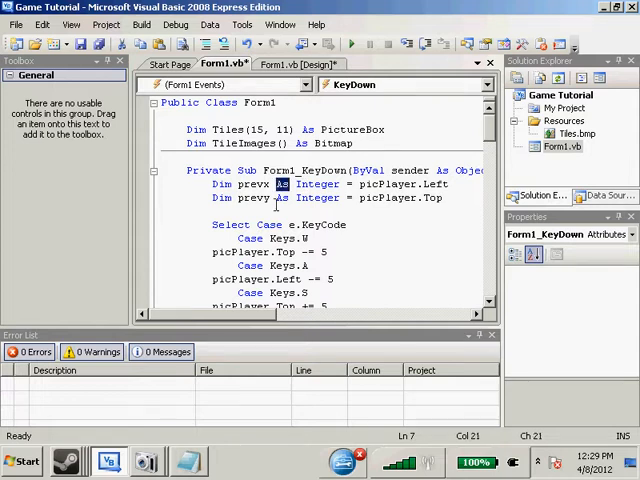
pyautogui.scroll(-3)
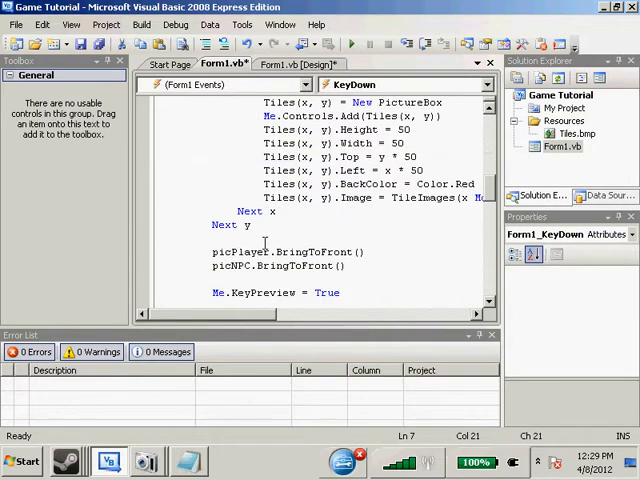
pyautogui.scroll(-3)
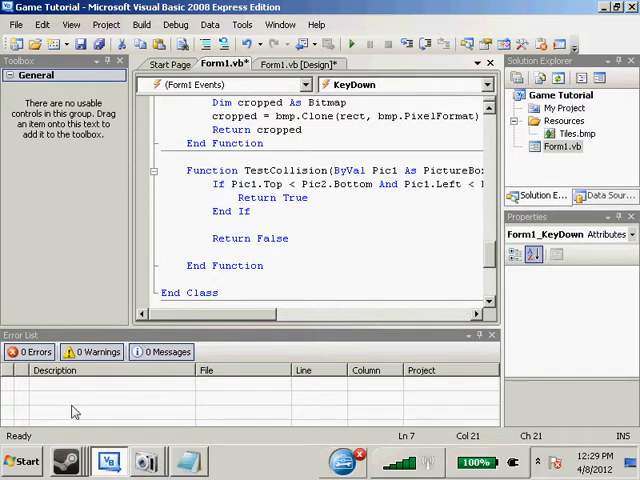
pyautogui.moveTo(52, 158)
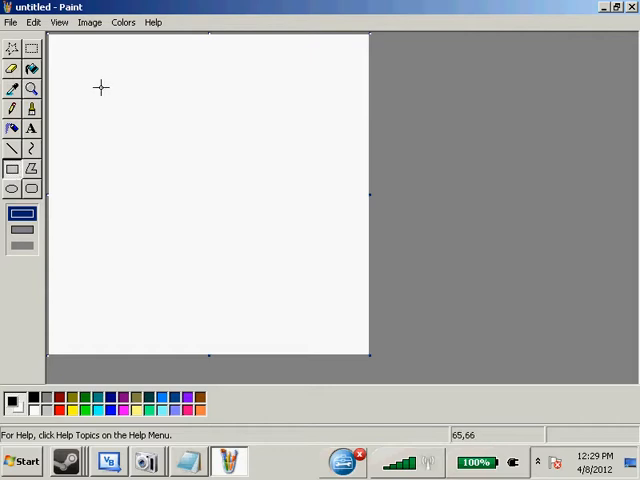
# Draw two overlapping rectangles in Paint and scribble over them in black and red.
pyautogui.moveTo(100, 82); pyautogui.dragTo(172, 222)
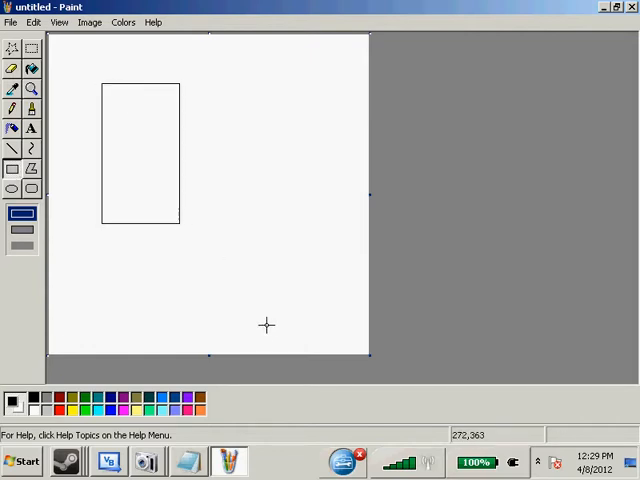
pyautogui.moveTo(152, 176); pyautogui.dragTo(270, 336)
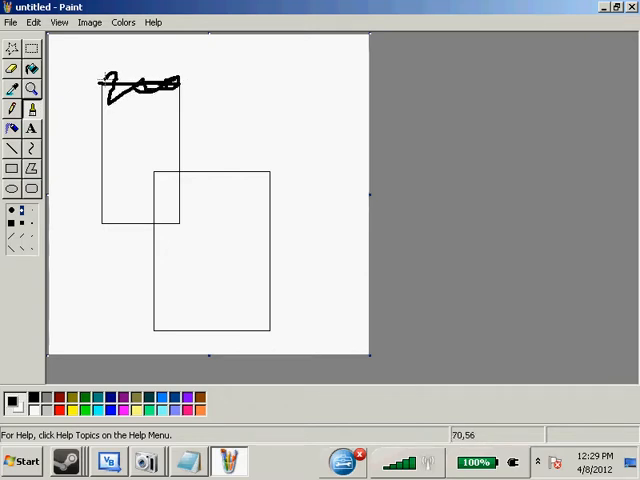
pyautogui.moveTo(266, 338)
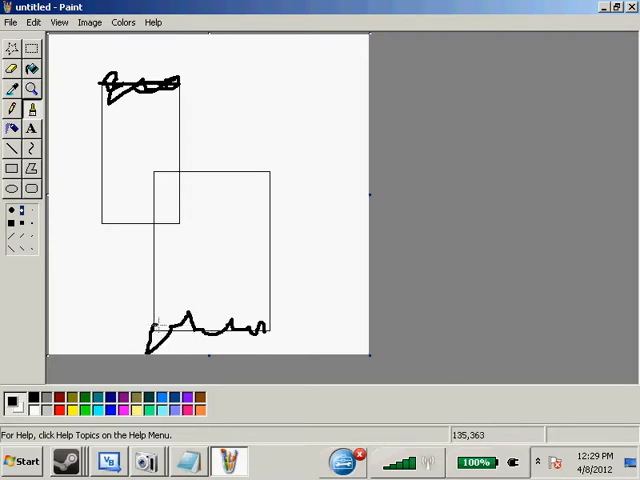
pyautogui.moveTo(150, 330); pyautogui.dragTo(270, 330)
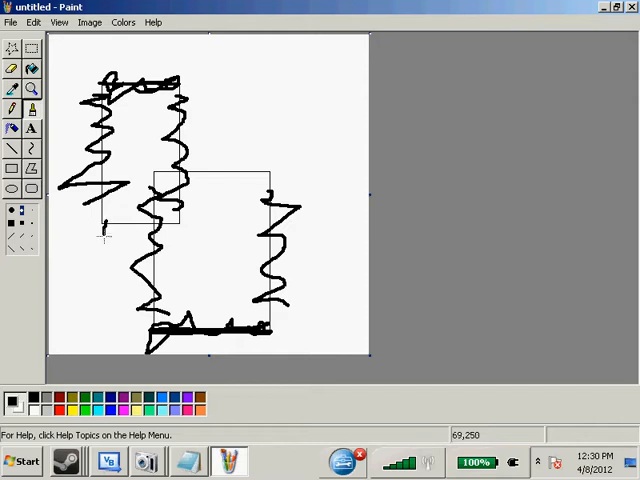
pyautogui.moveTo(104, 230); pyautogui.dragTo(276, 164)
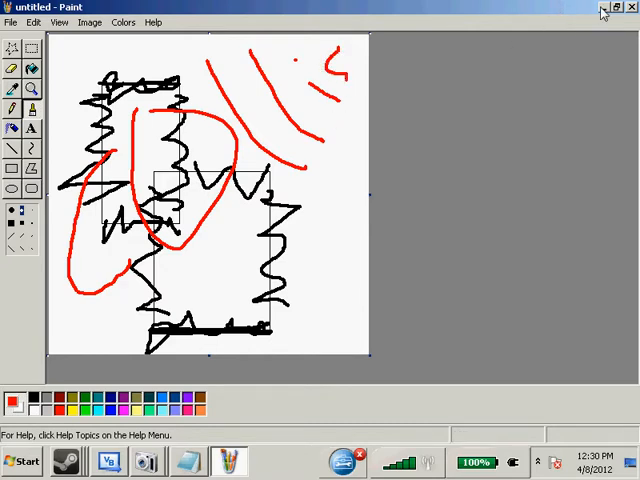
pyautogui.click(108, 462)
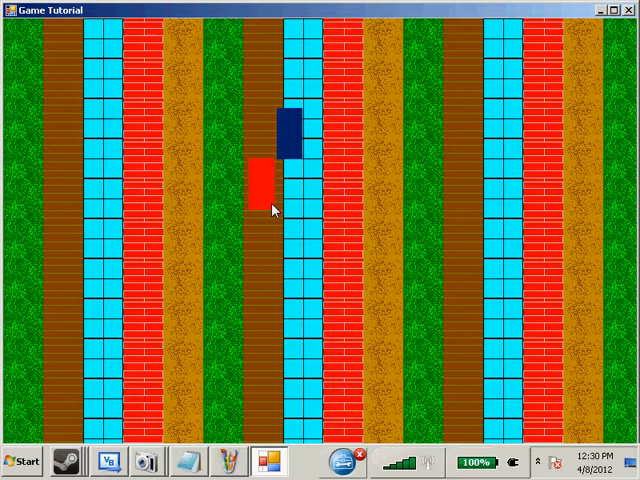
# Check the code editor then return to the running game with the red block pressed against the blue NPC.
pyautogui.click(100, 464)
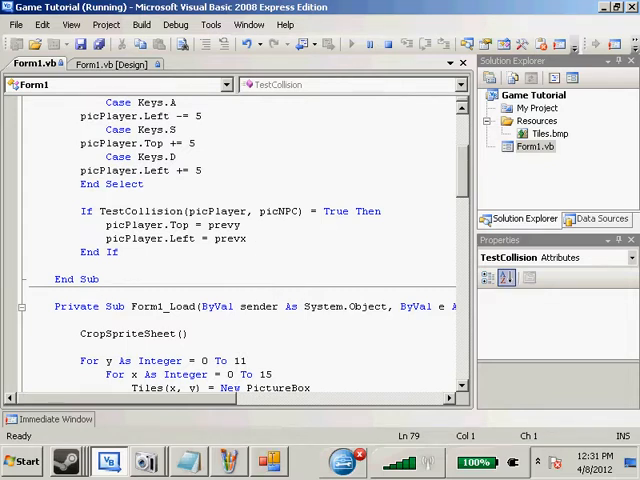
pyautogui.click(264, 460)
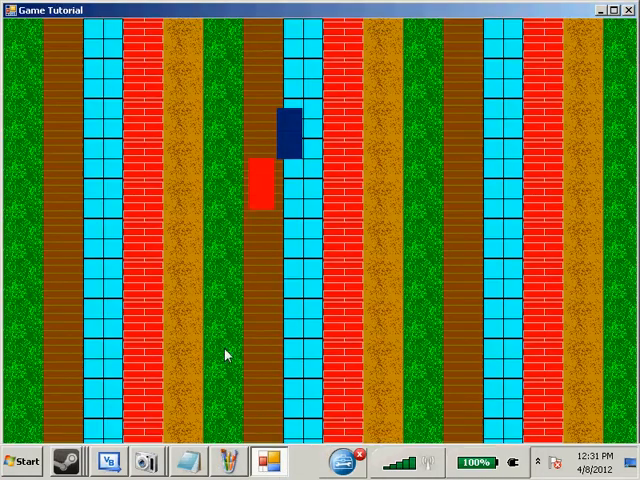
pyautogui.moveTo(620, 44)
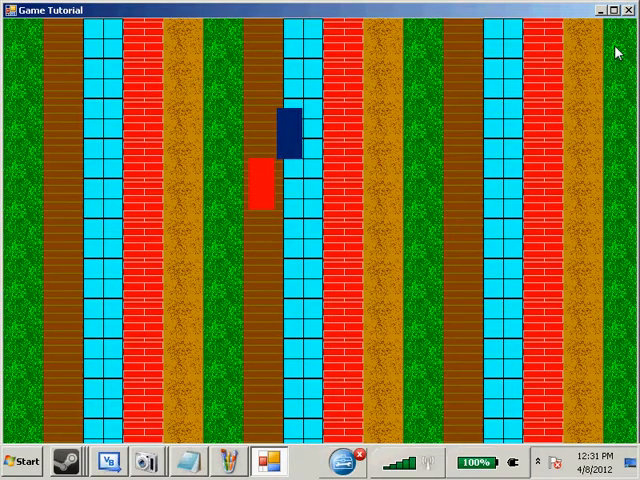